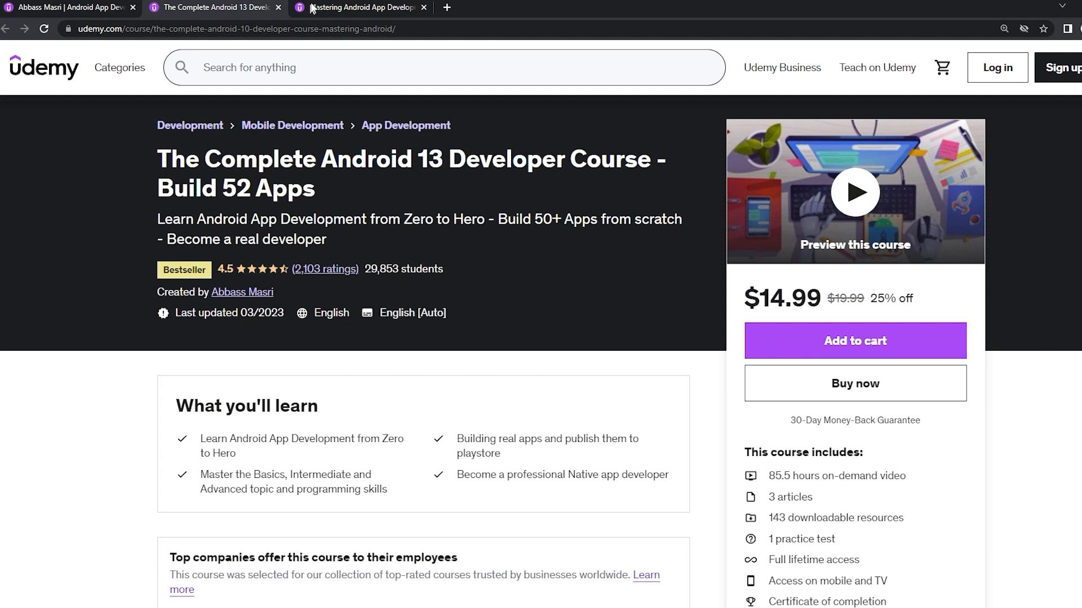
# Switch to the instructor's Udemy profile and scroll through the eight courses.
pyautogui.click(359, 7)
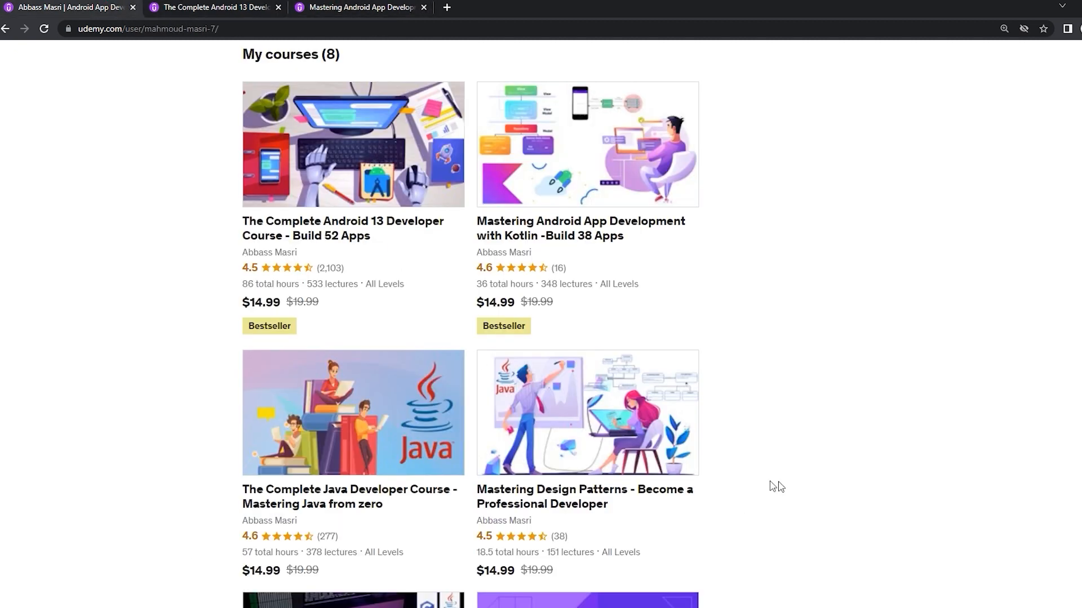
pyautogui.scroll(-3)
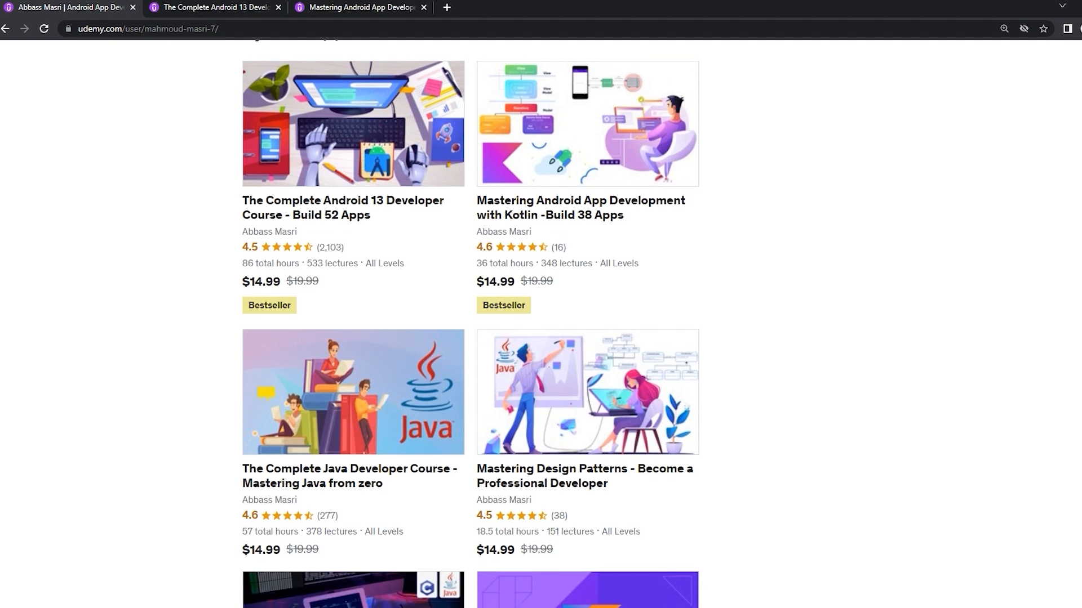
pyautogui.scroll(-3)
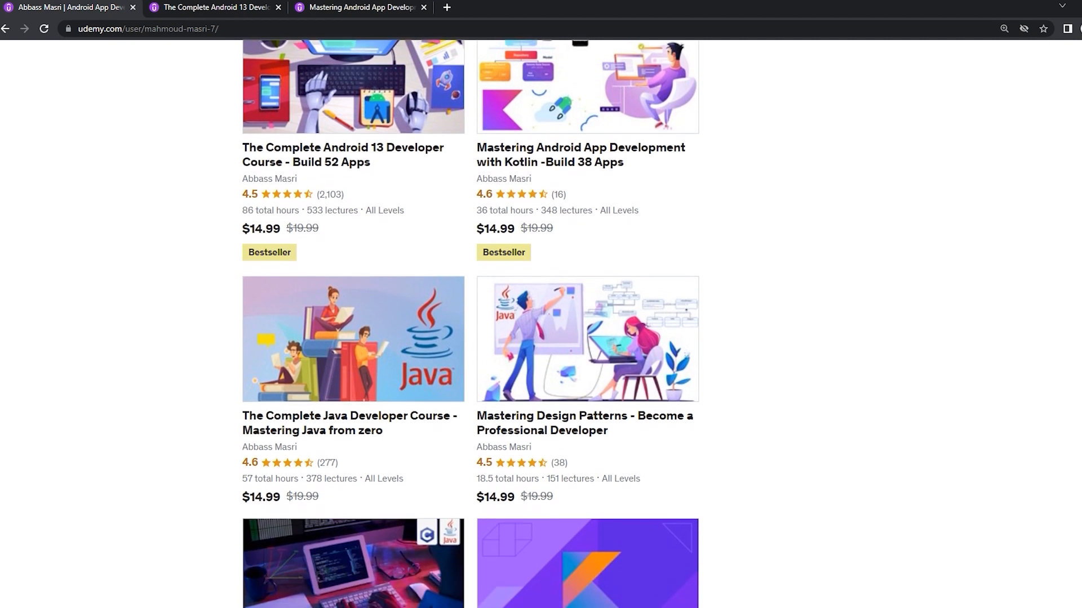
pyautogui.scroll(-3)
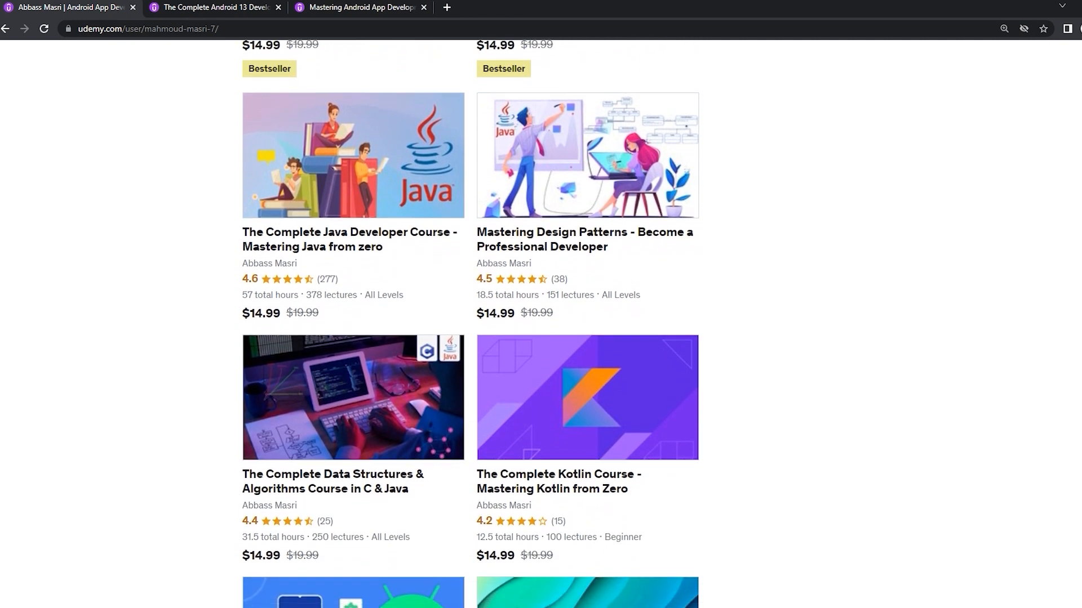
pyautogui.scroll(-3)
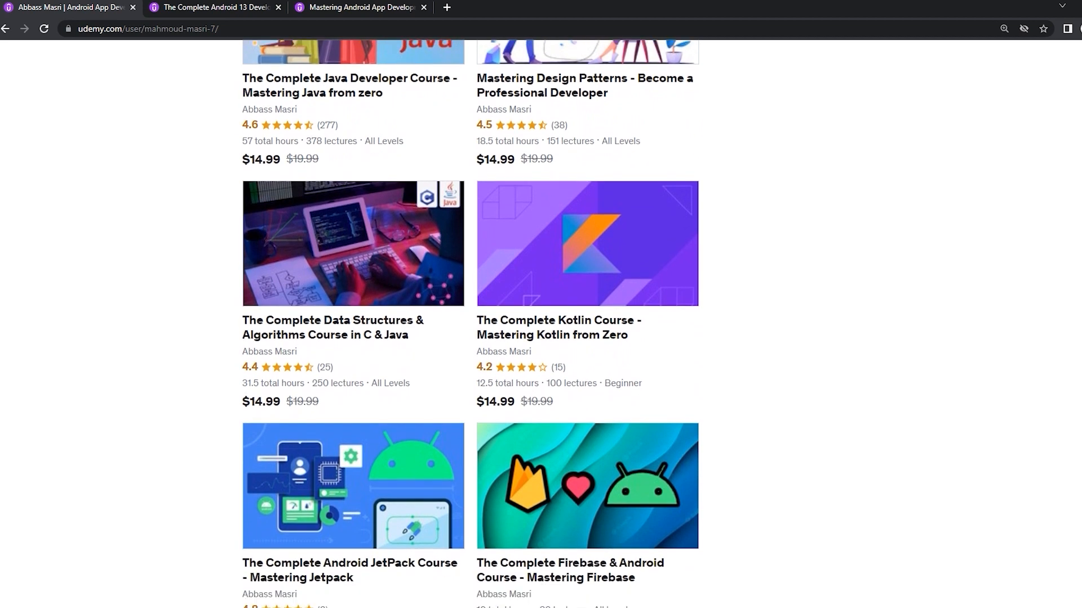
pyautogui.scroll(-3)
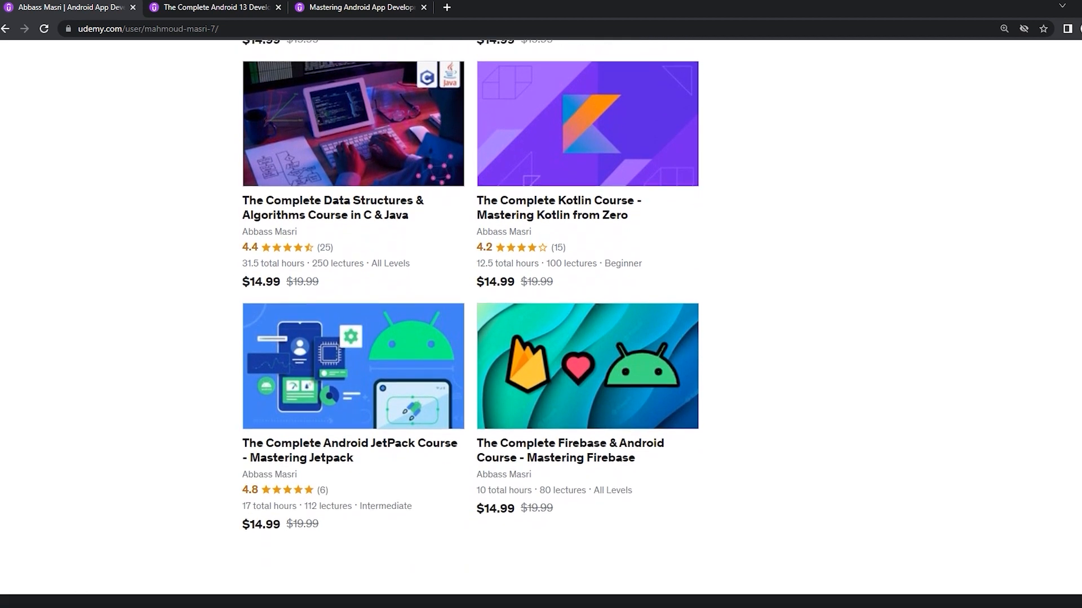
pyautogui.scroll(3)
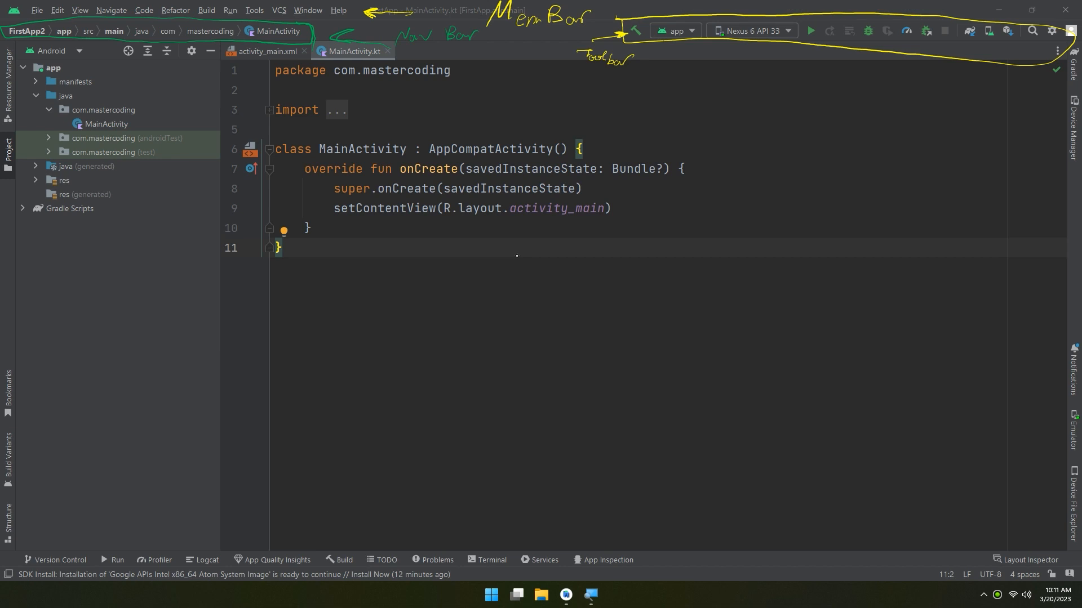
pyautogui.moveTo(443, 361)
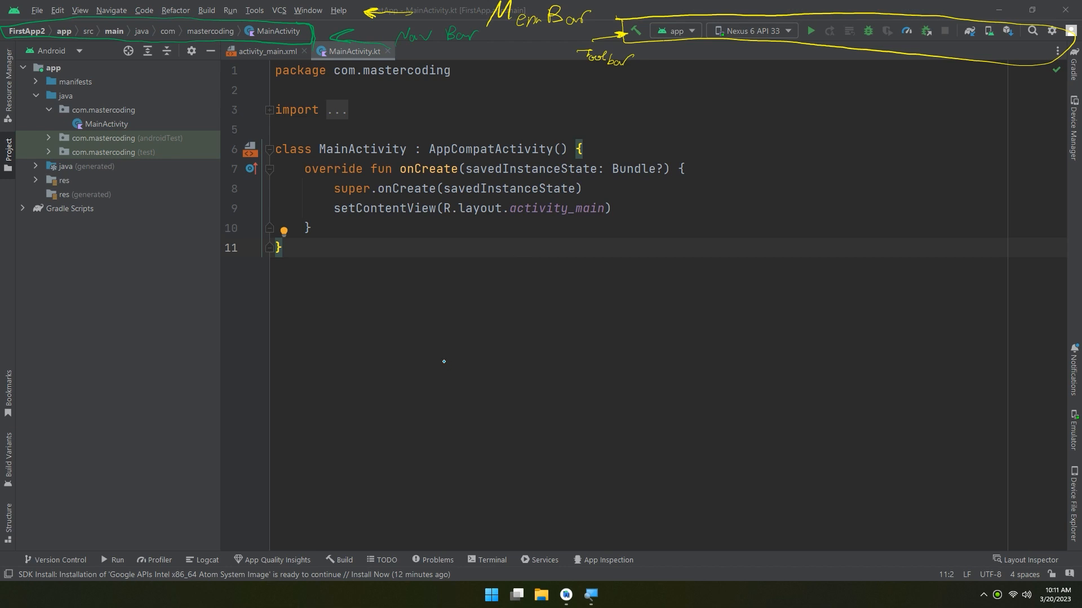
pyautogui.moveTo(564, 276)
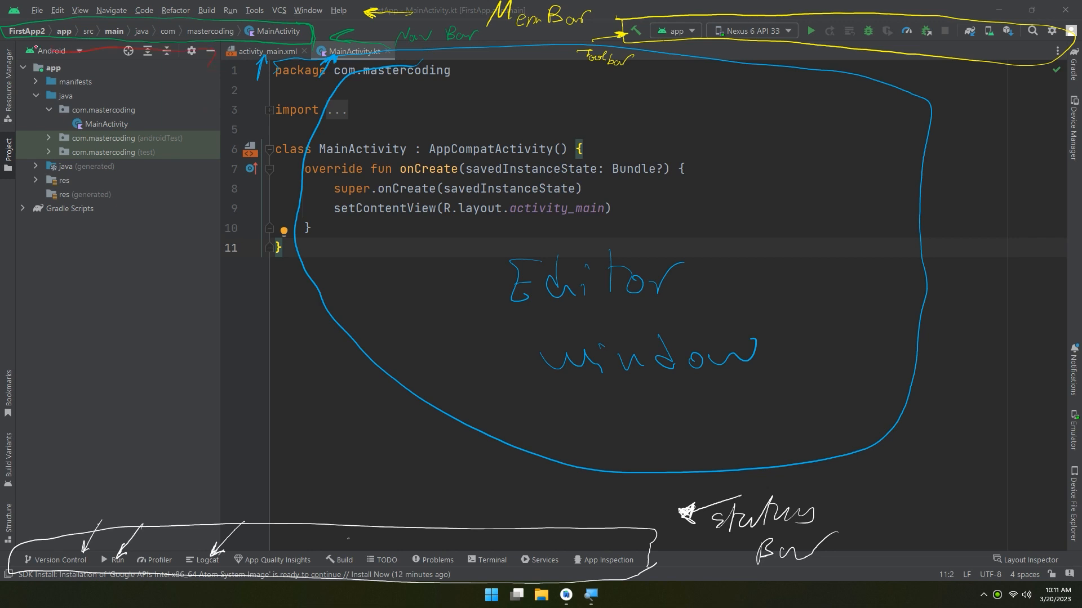
pyautogui.moveTo(34, 48); pyautogui.dragTo(154, 341)
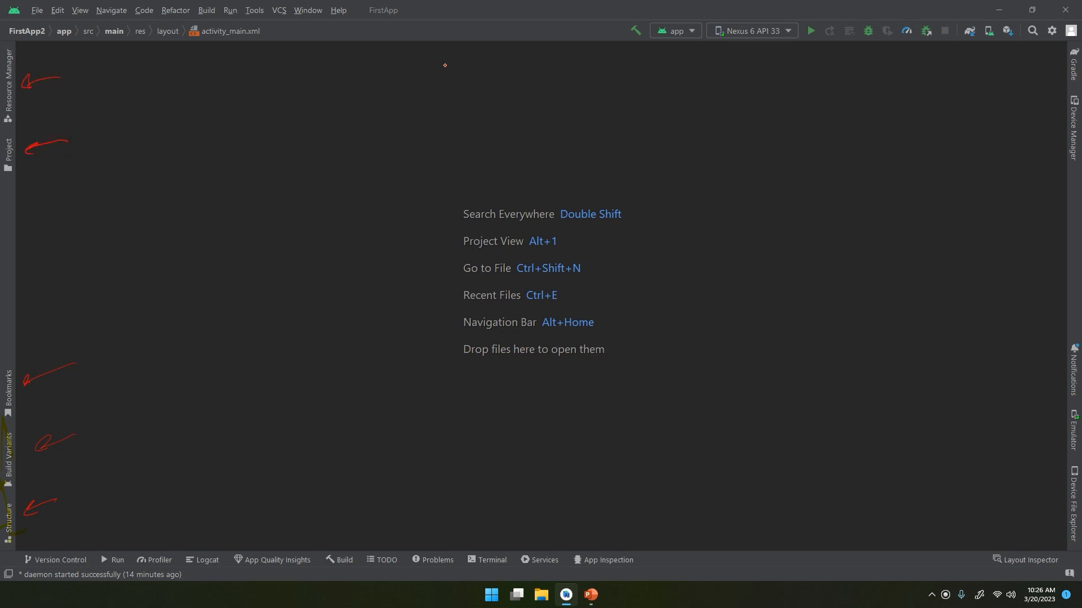
pyautogui.moveTo(909, 202)
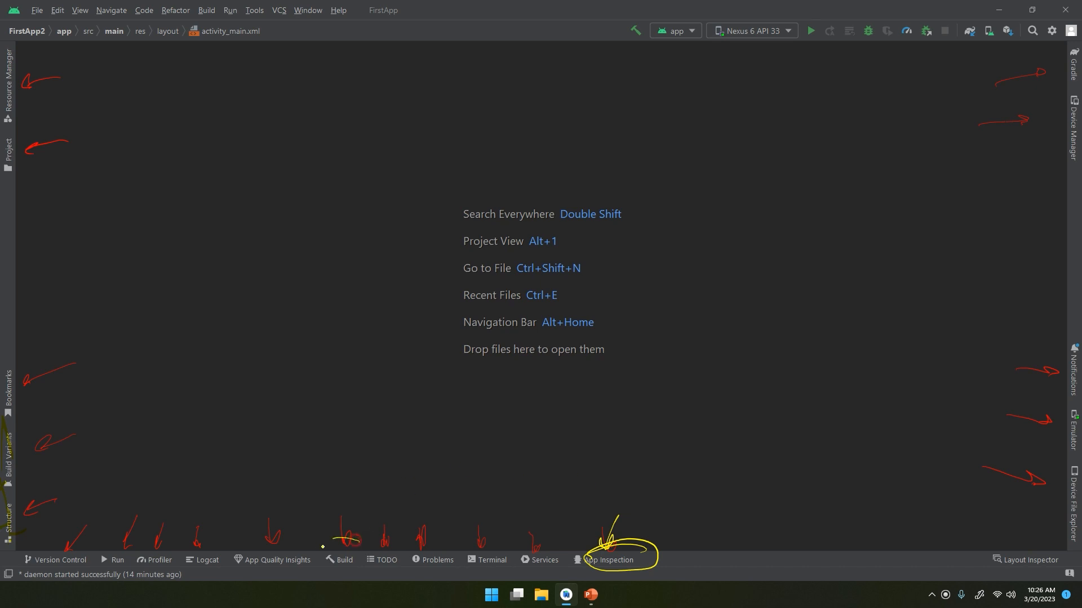
# Circle the Build tab at the bottom edge with the annotation pen.
pyautogui.click(341, 560)
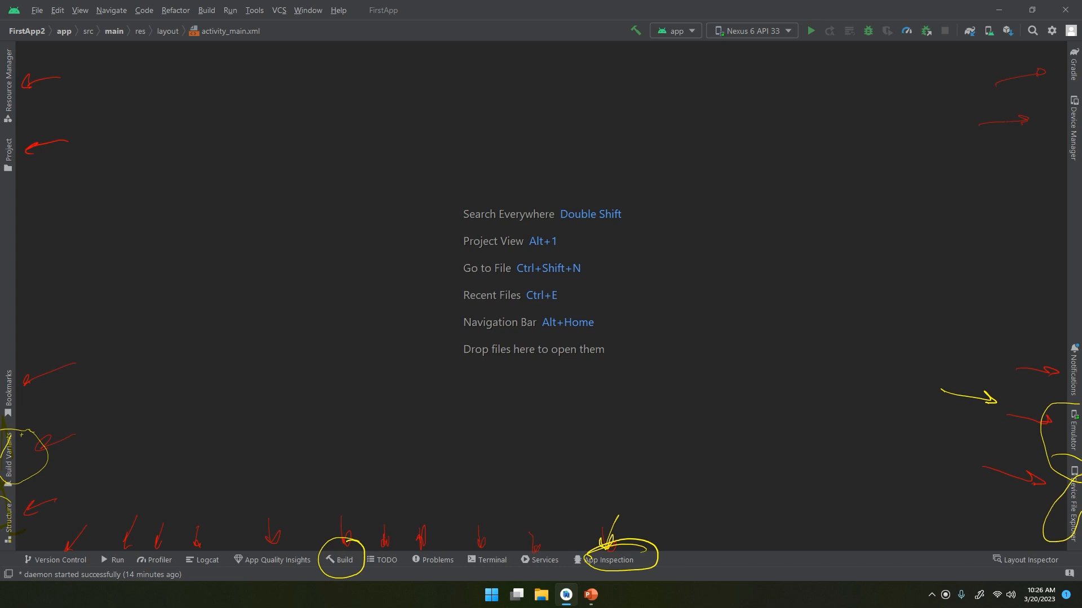
pyautogui.moveTo(394, 547)
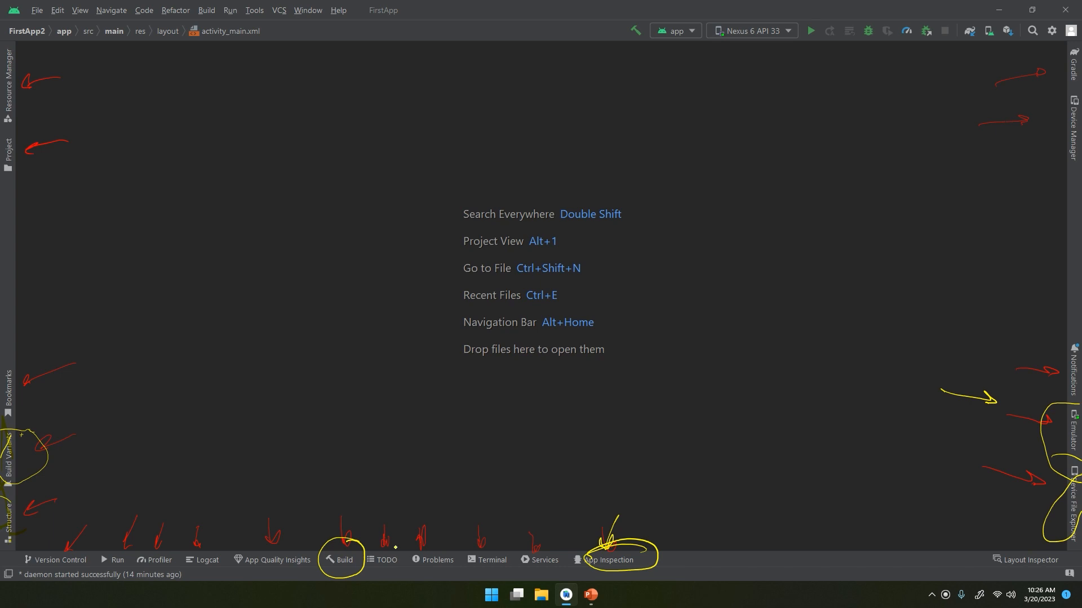
pyautogui.moveTo(434, 532)
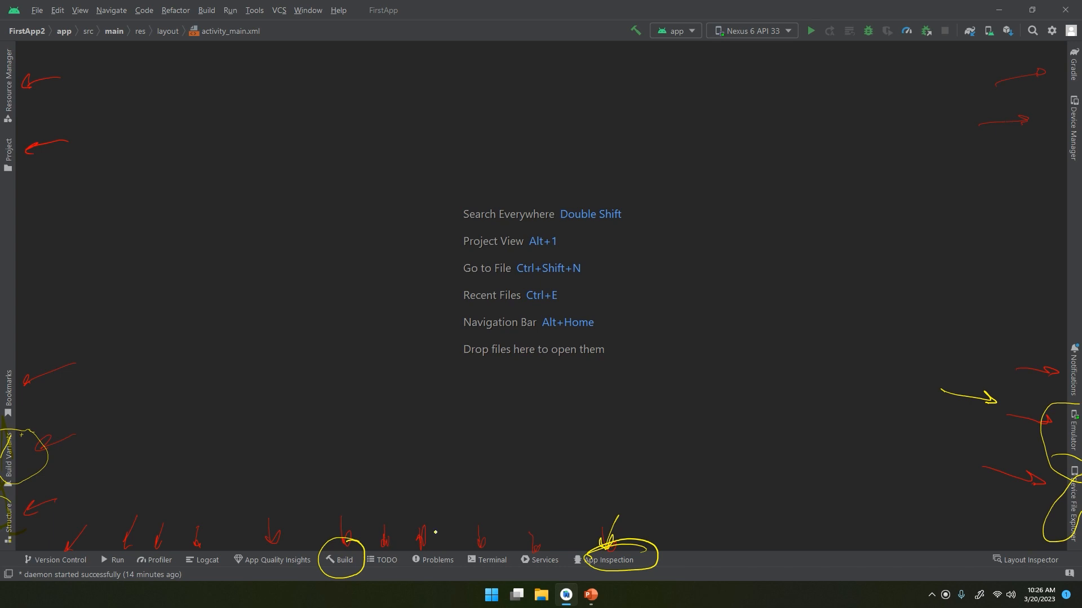